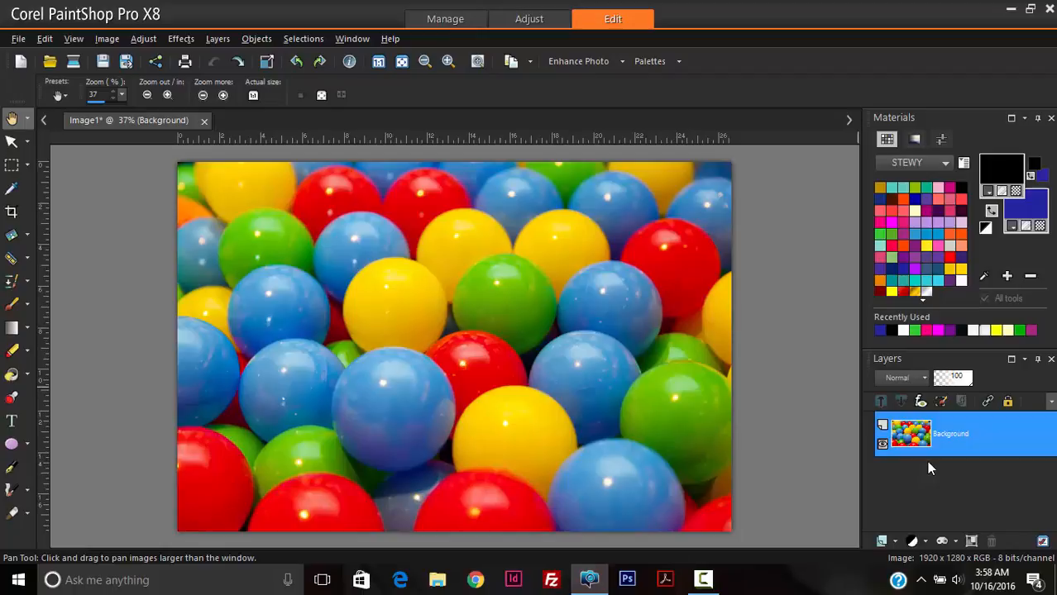
pyautogui.moveTo(424, 324)
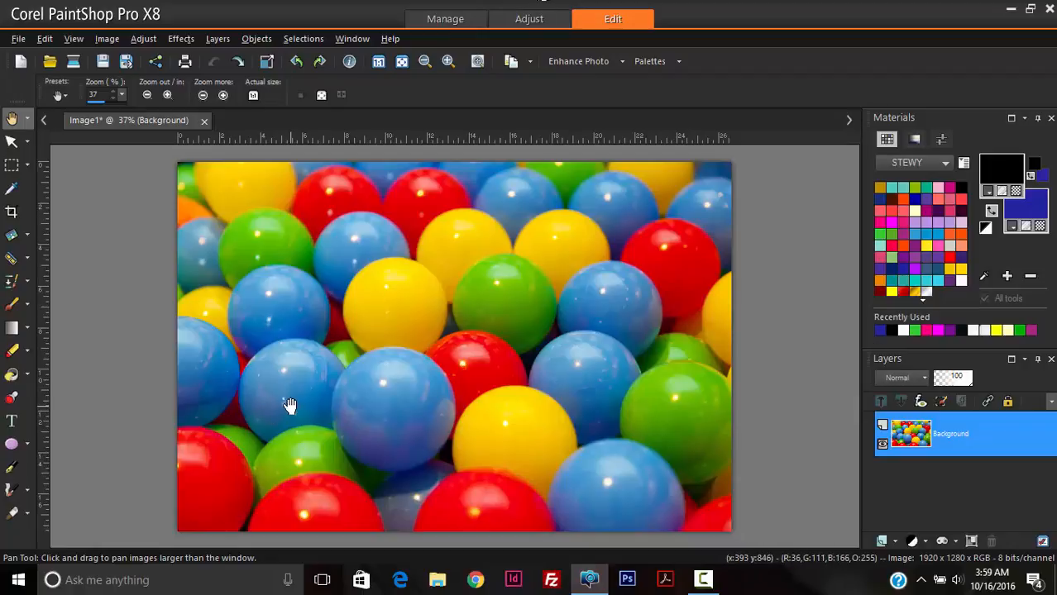
pyautogui.moveTo(354, 152)
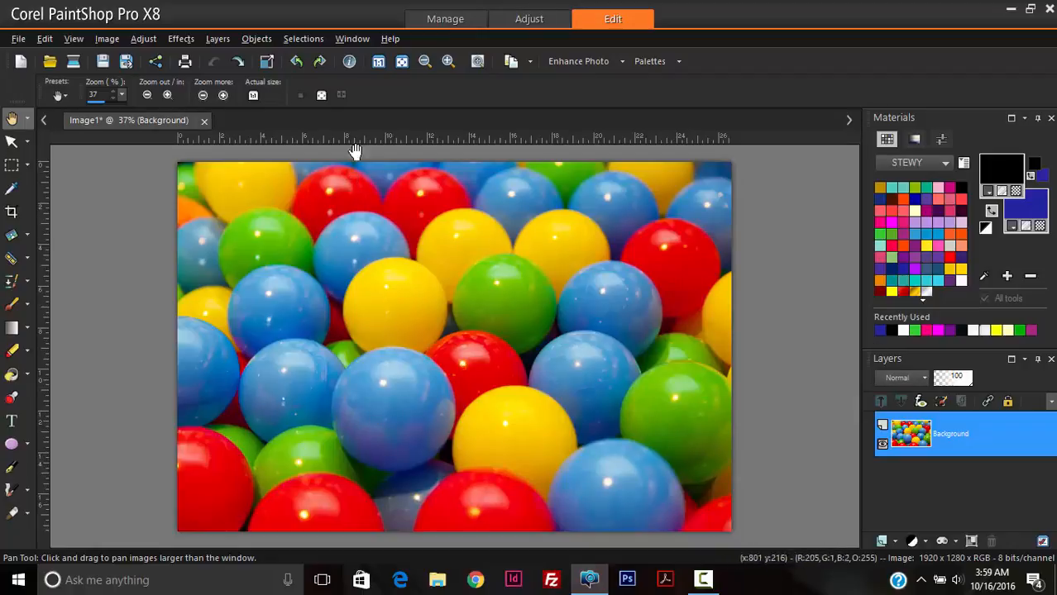
# - Open Adjust > Hue/Saturation/Lightness and reset its settings to defaults
pyautogui.click(143, 39)
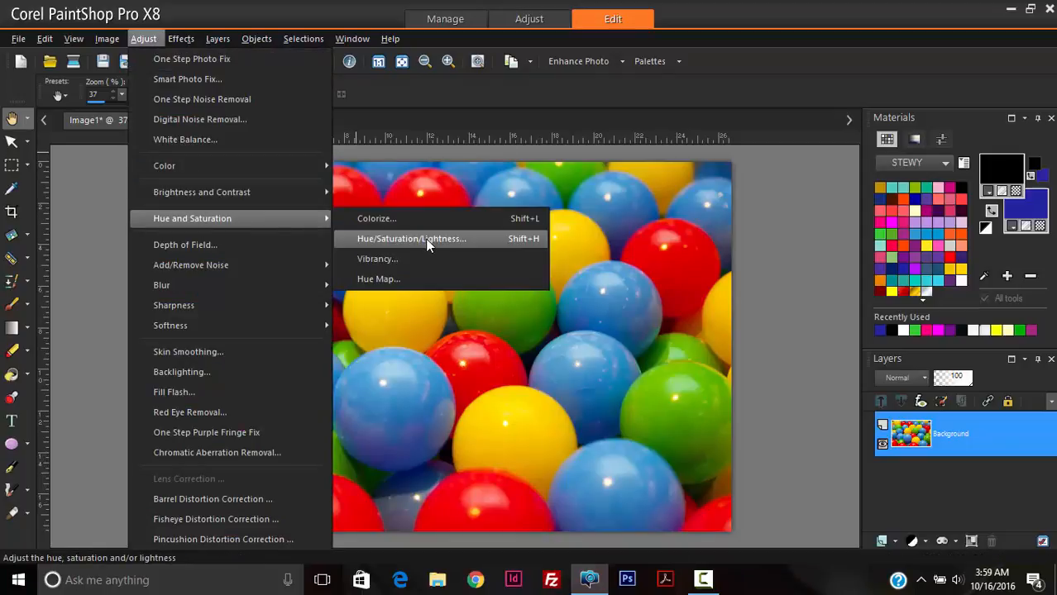
pyautogui.moveTo(425, 249)
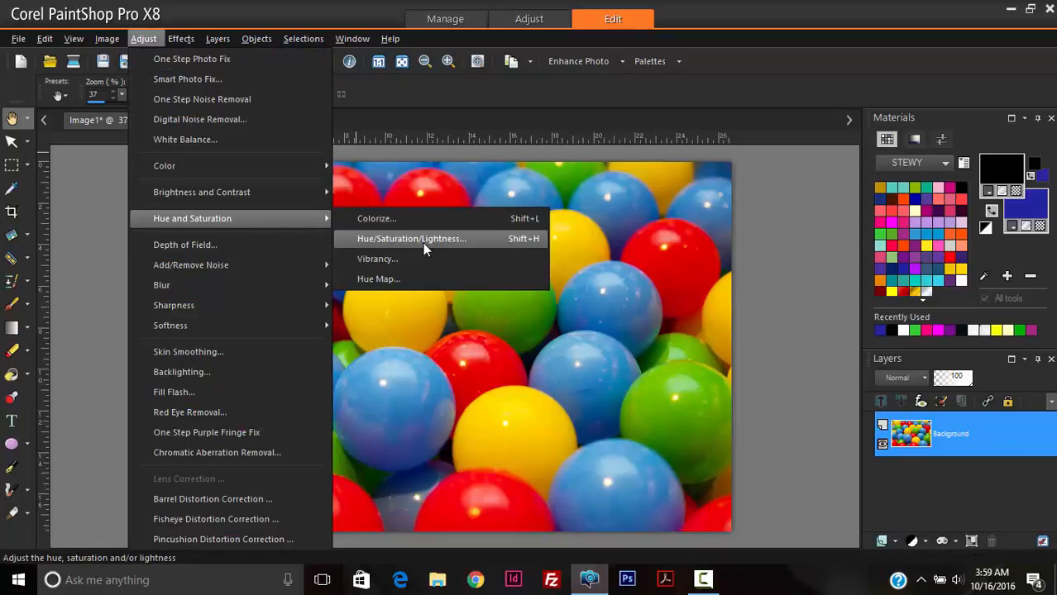
pyautogui.click(411, 238)
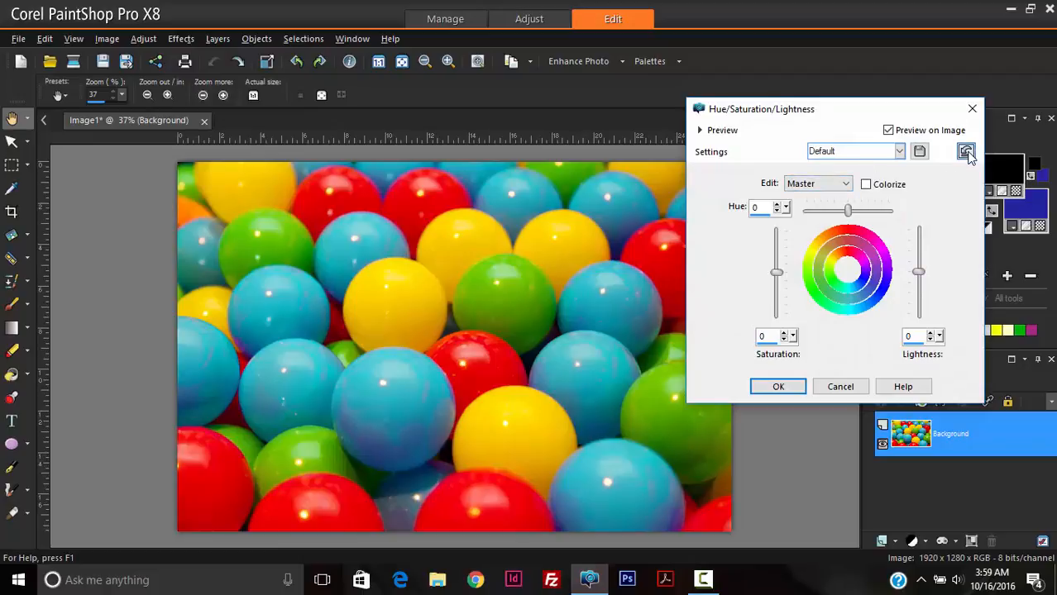
pyautogui.click(966, 151)
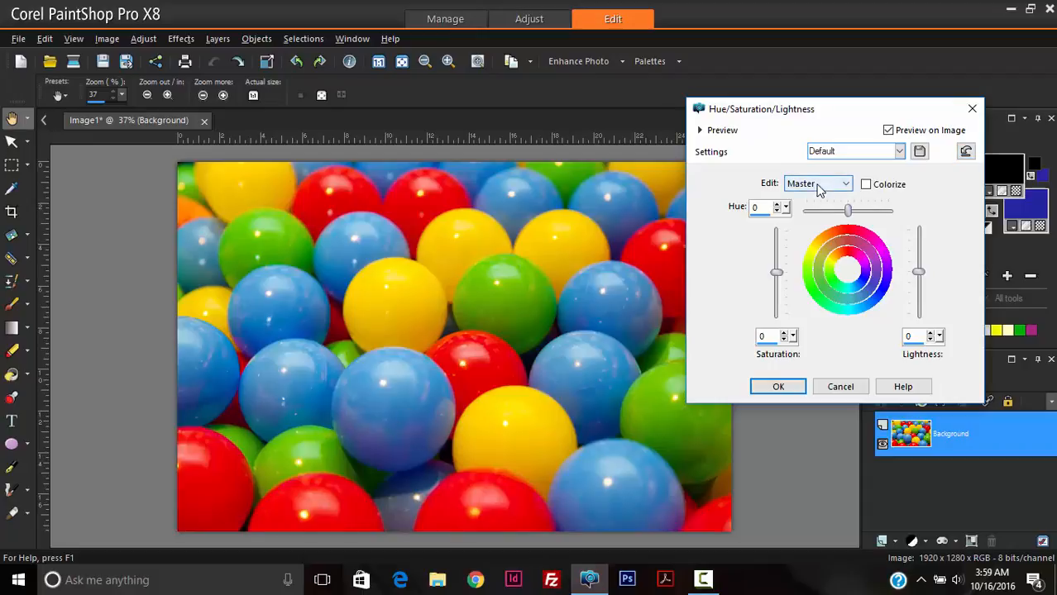
# - Choose Blues from the Edit colour-range list in the Hue/Saturation/Lightness dialog
pyautogui.click(816, 183)
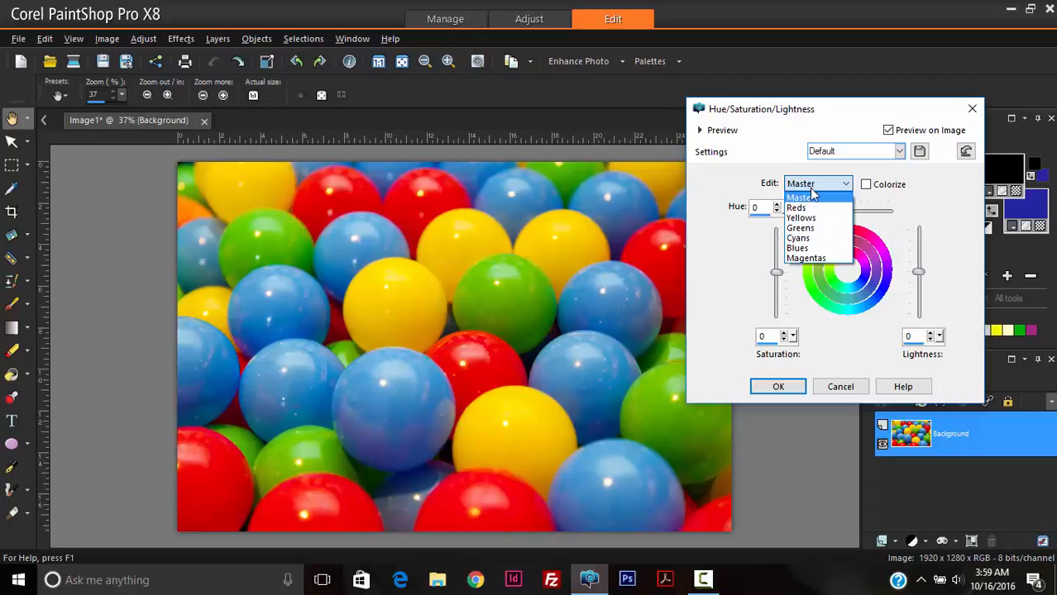
pyautogui.click(796, 248)
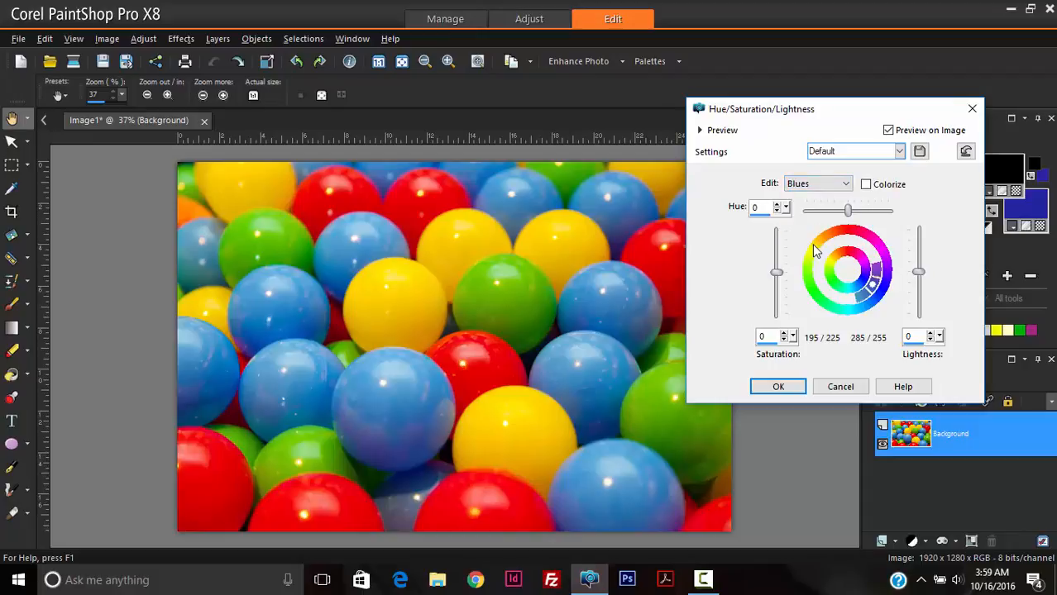
pyautogui.click(844, 184)
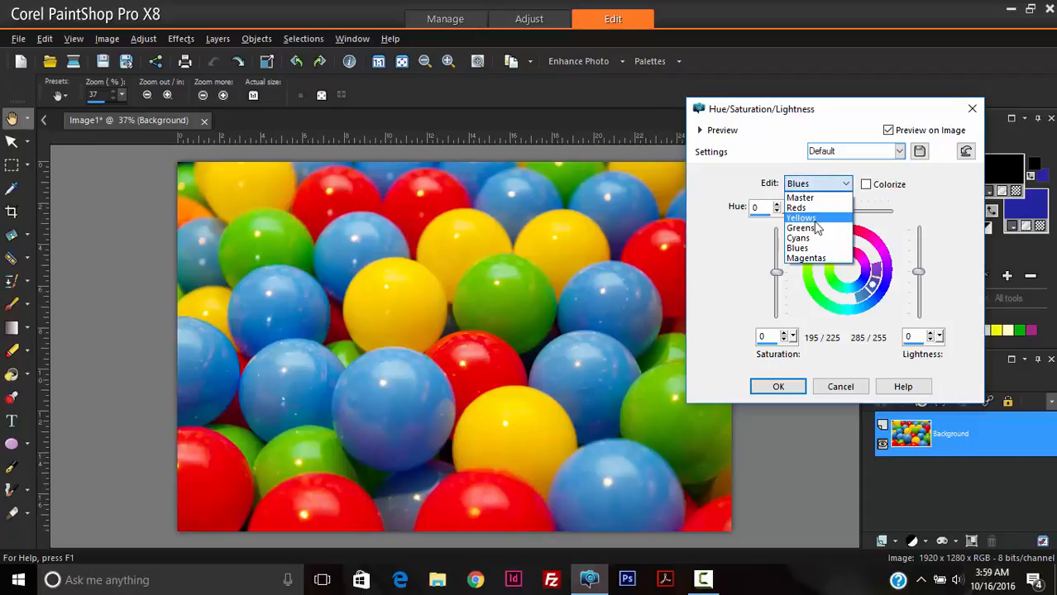
pyautogui.moveTo(798, 207)
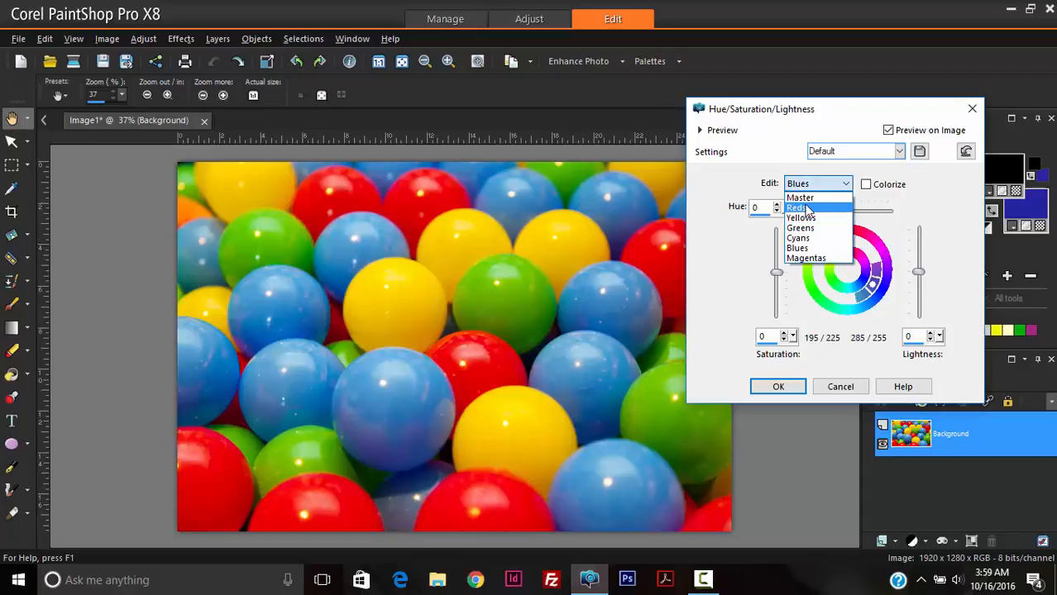
pyautogui.moveTo(801, 218)
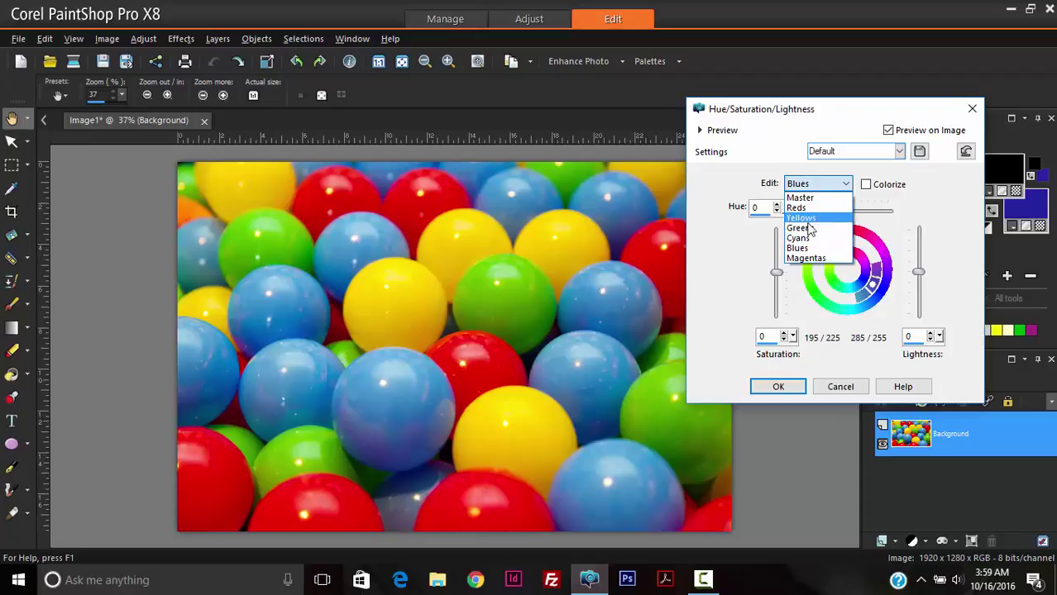
pyautogui.moveTo(806, 250)
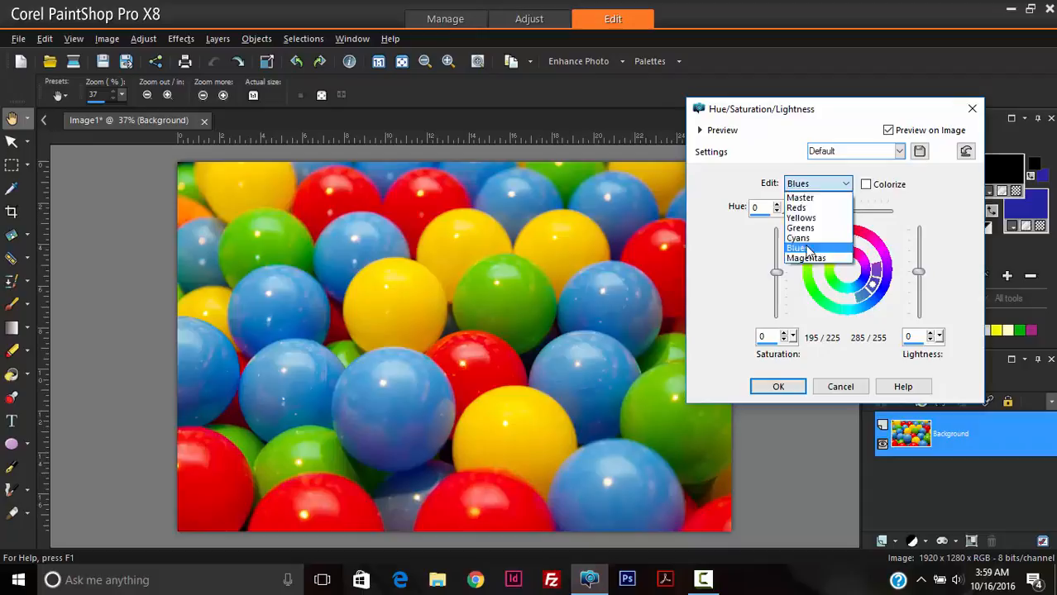
pyautogui.click(796, 248)
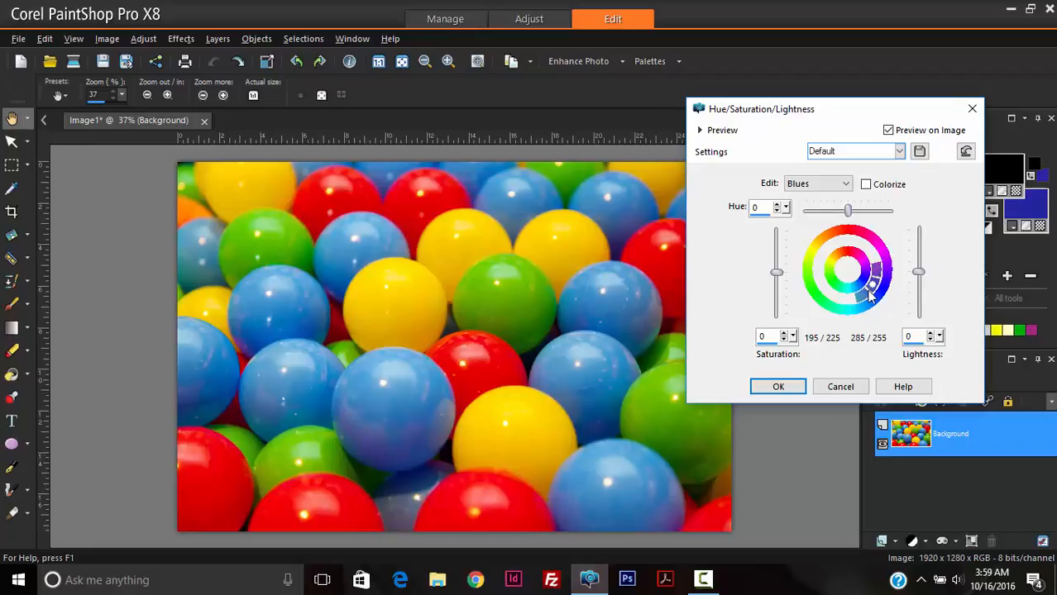
pyautogui.moveTo(807, 299)
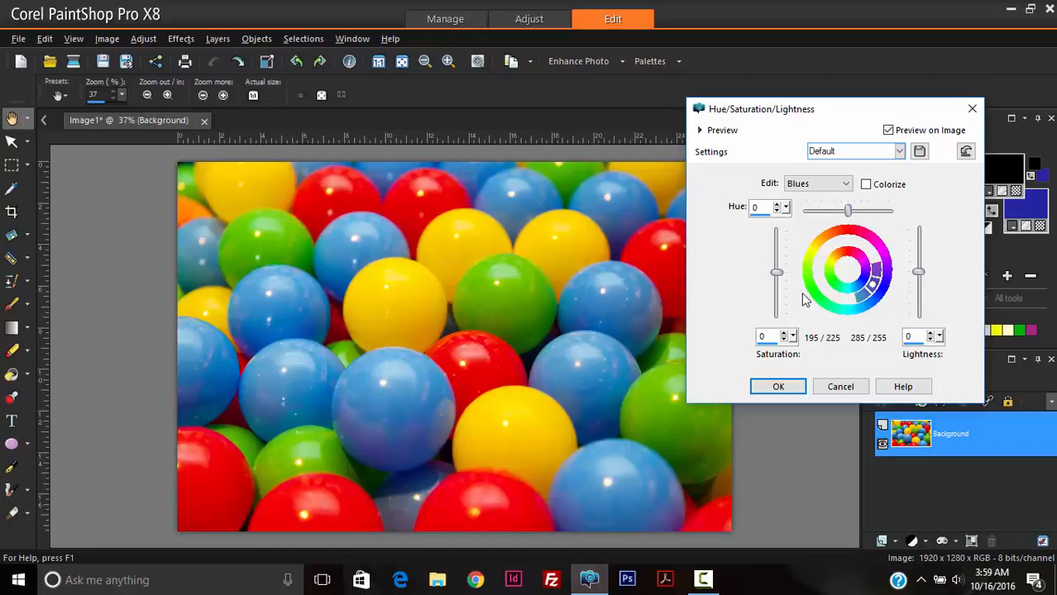
pyautogui.moveTo(877, 284)
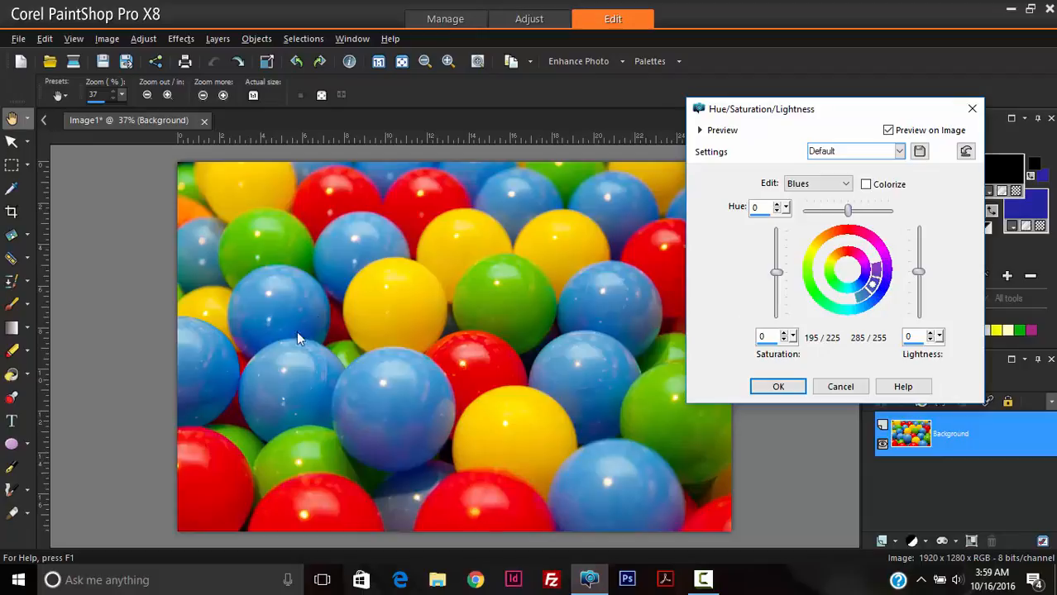
pyautogui.moveTo(864, 312)
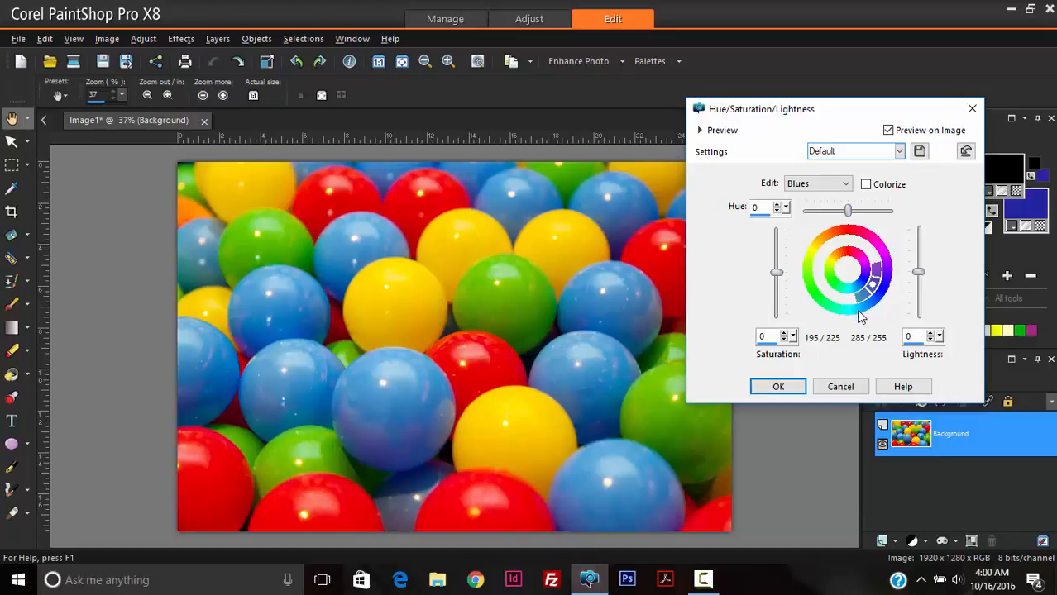
pyautogui.moveTo(892, 266)
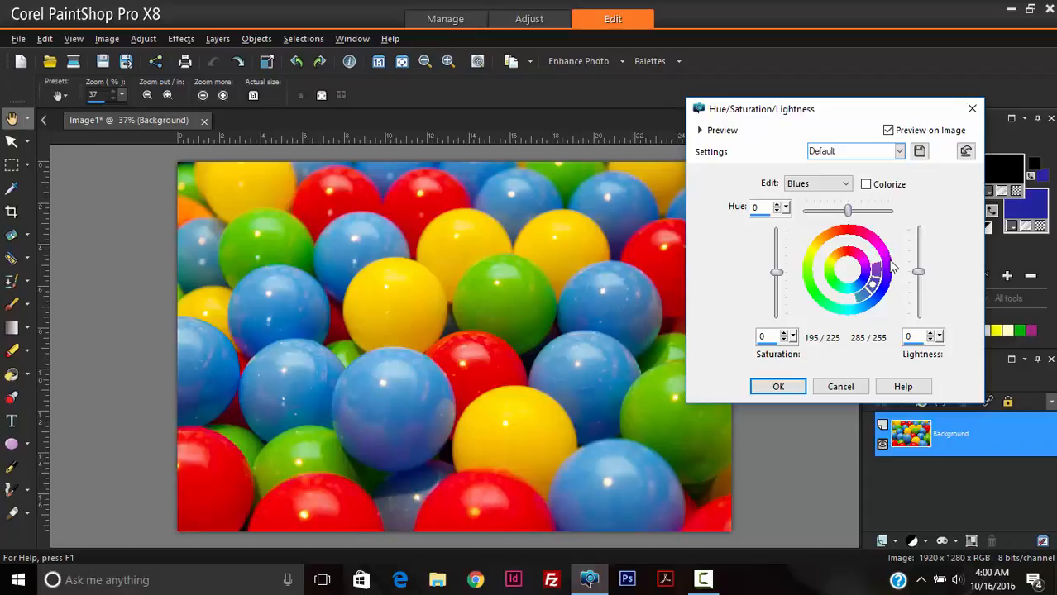
pyautogui.moveTo(864, 287)
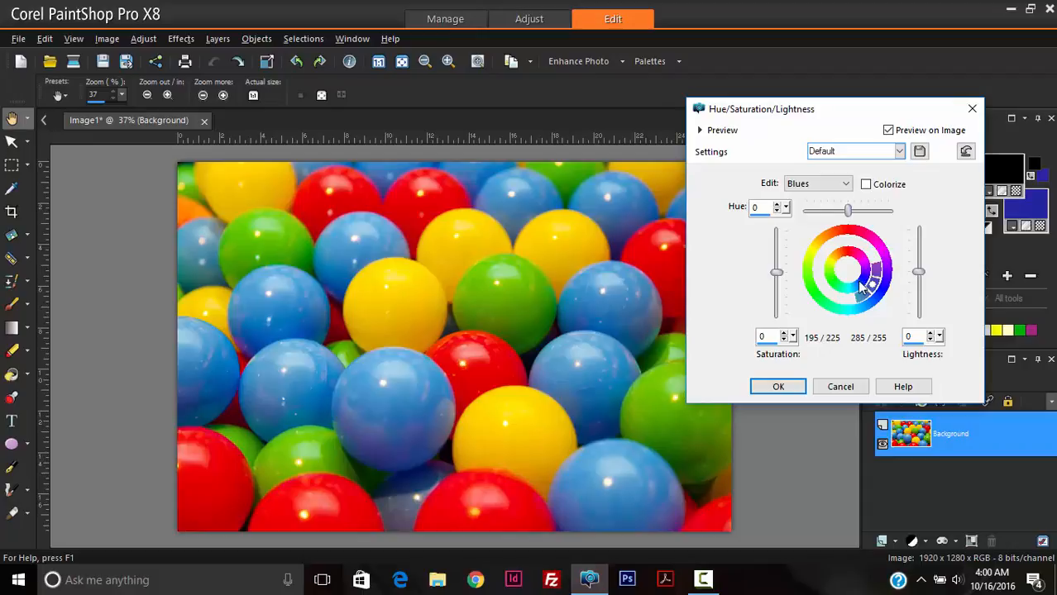
pyautogui.moveTo(856, 291)
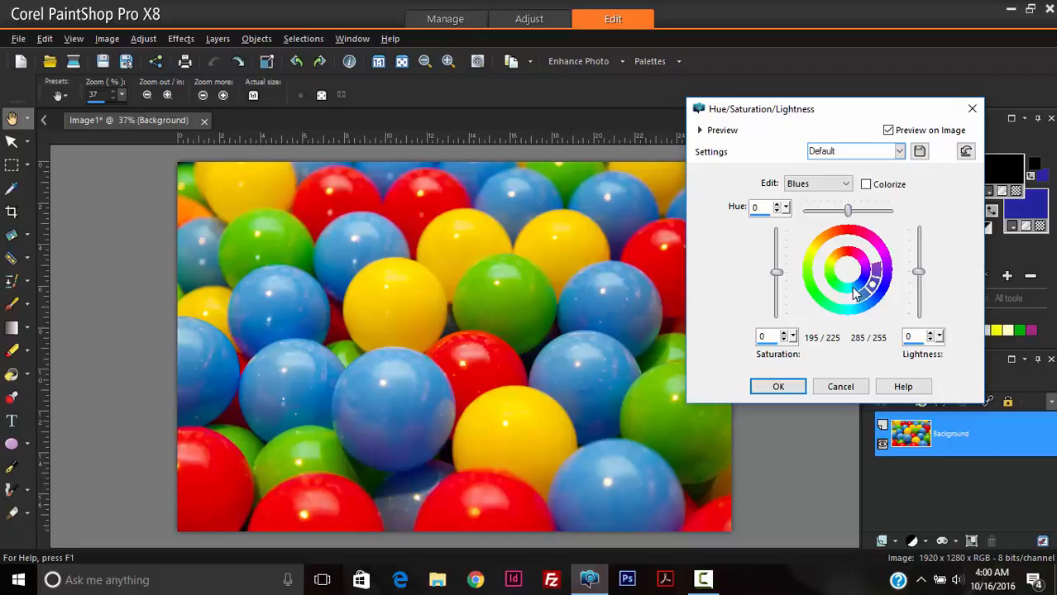
pyautogui.moveTo(860, 292)
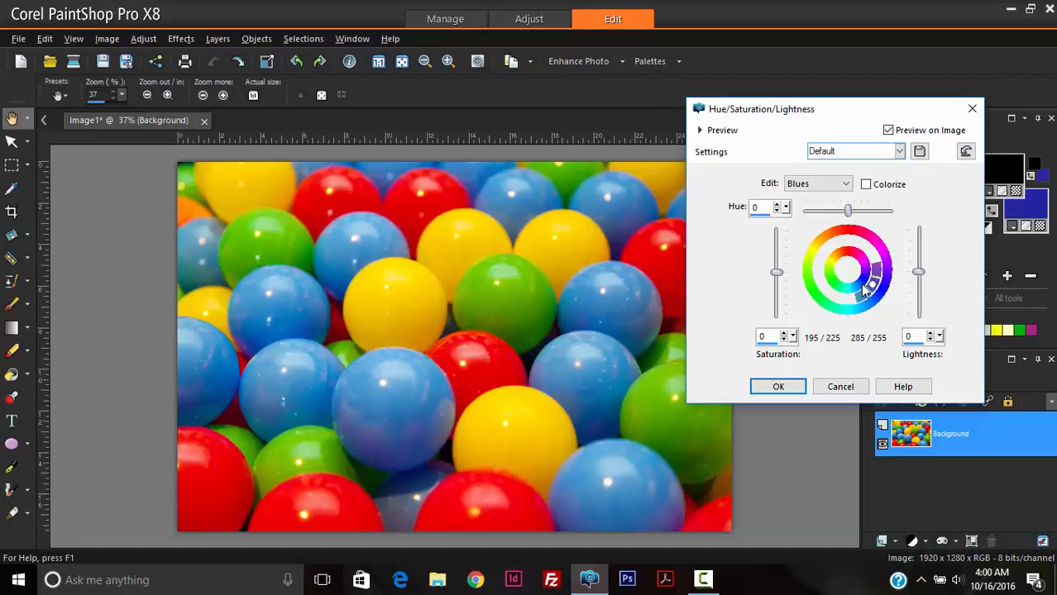
pyautogui.moveTo(900, 310)
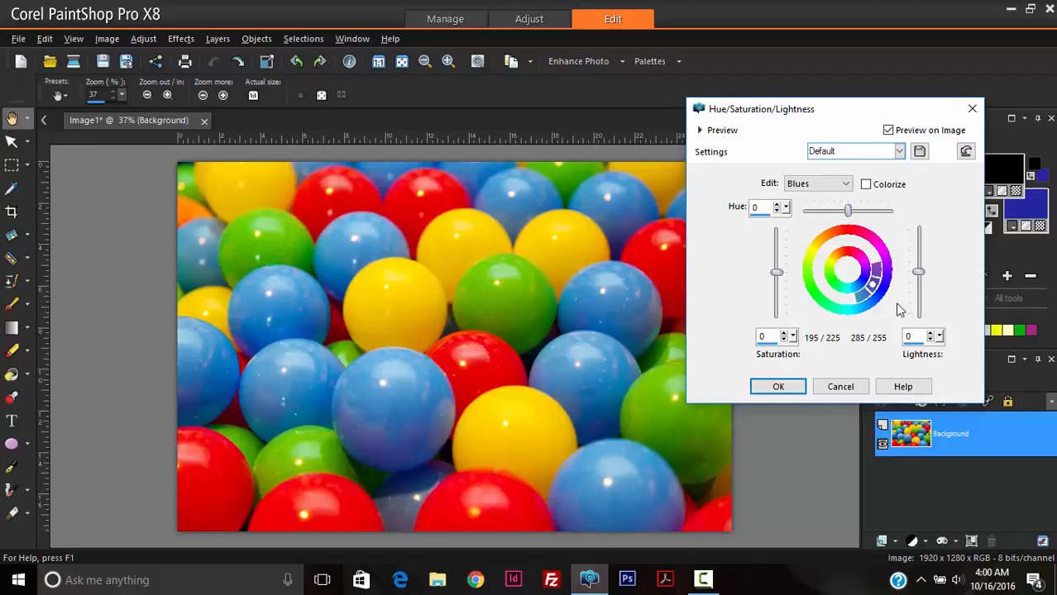
# - Set the Blues hue to 67, turning the blue balls violet
pyautogui.moveTo(847, 211); pyautogui.dragTo(856, 212)
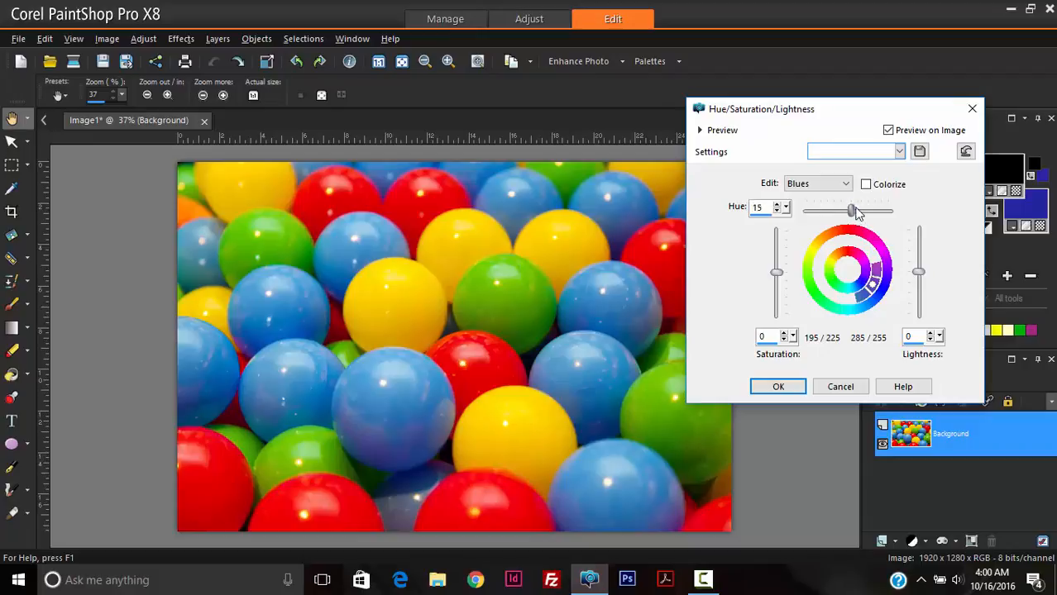
pyautogui.moveTo(851, 210); pyautogui.dragTo(868, 211)
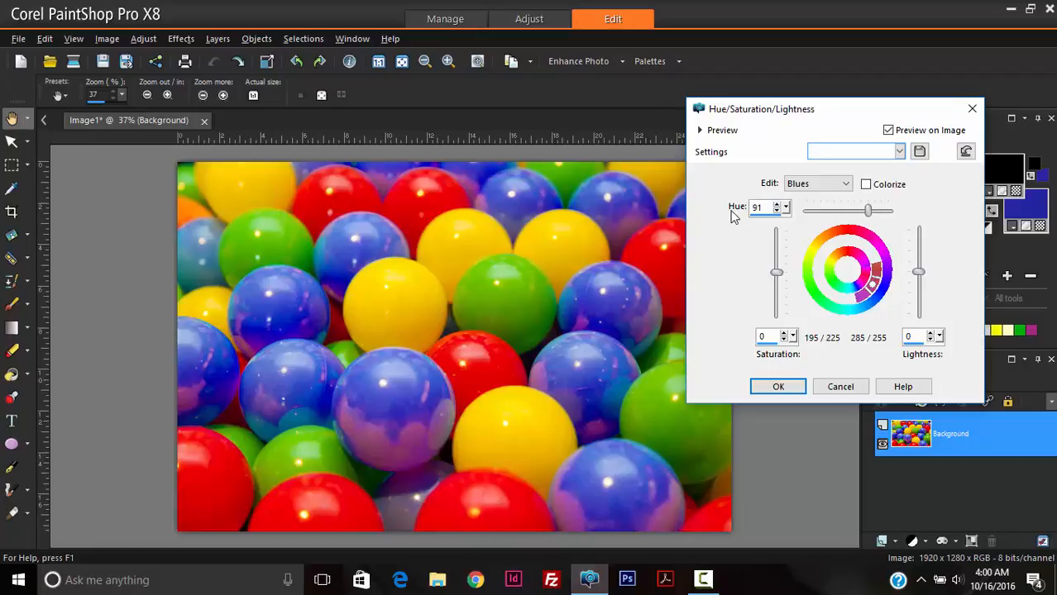
pyautogui.moveTo(914, 236)
pyautogui.write('81')
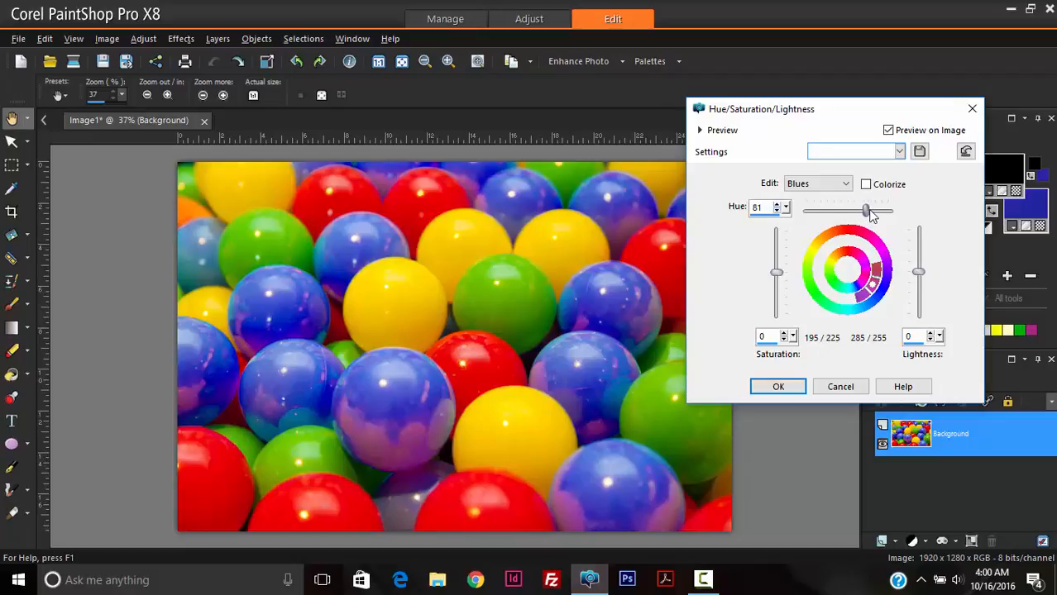
pyautogui.moveTo(868, 211); pyautogui.dragTo(864, 211)
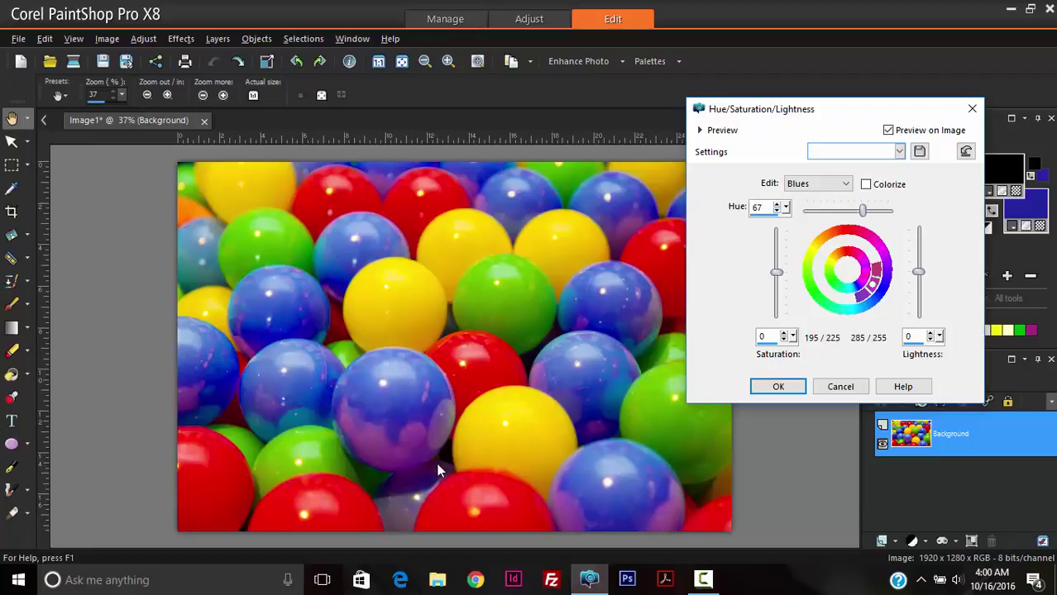
pyautogui.moveTo(526, 362)
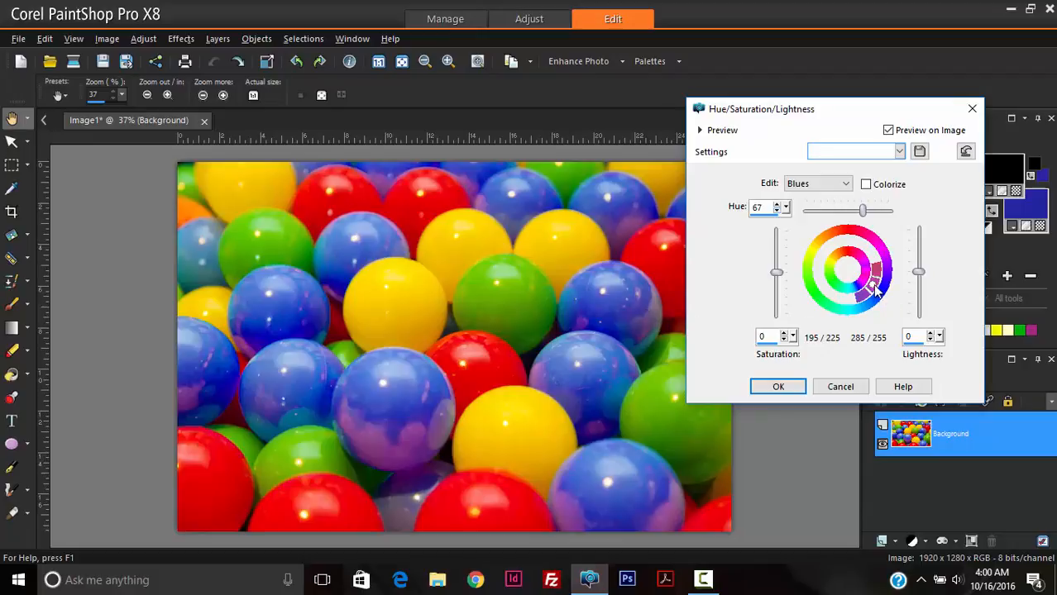
pyautogui.moveTo(869, 285)
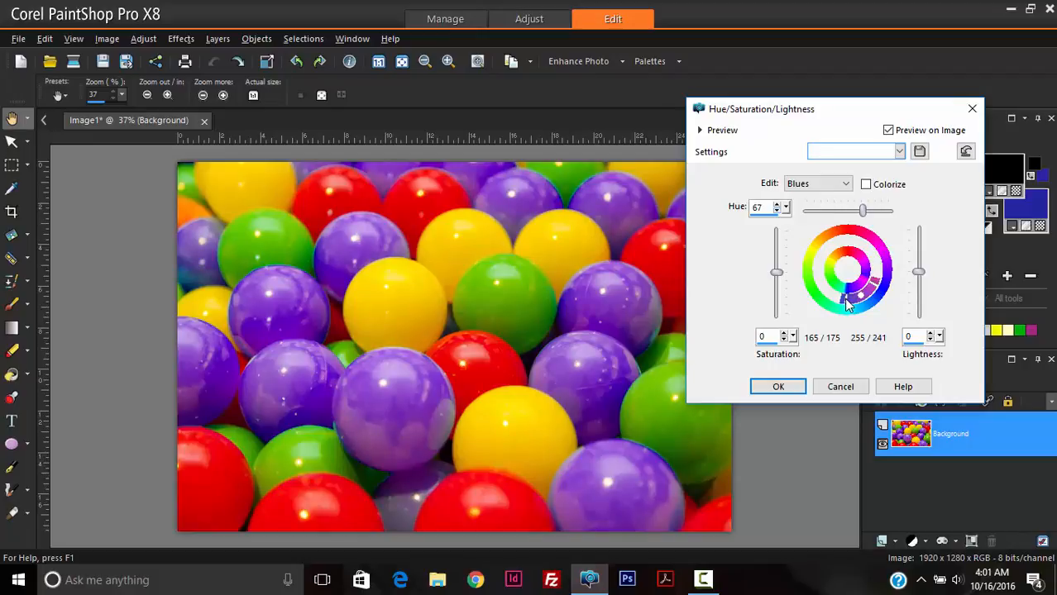
pyautogui.moveTo(876, 290)
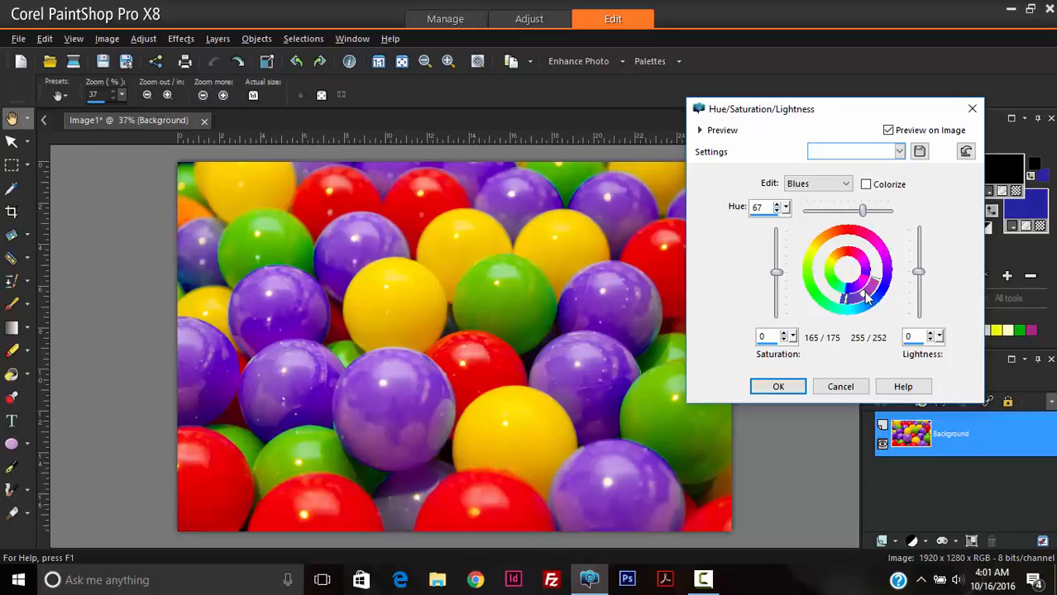
pyautogui.moveTo(874, 294)
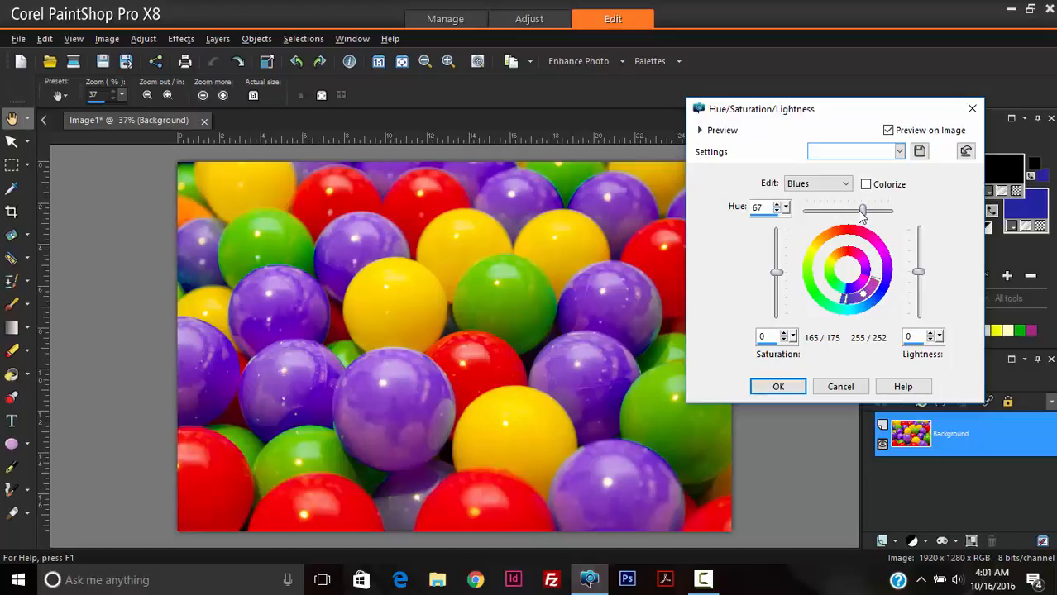
# - Raise the Blues hue to 91 for a pinker magenta-purple
pyautogui.moveTo(864, 211); pyautogui.dragTo(860, 211)
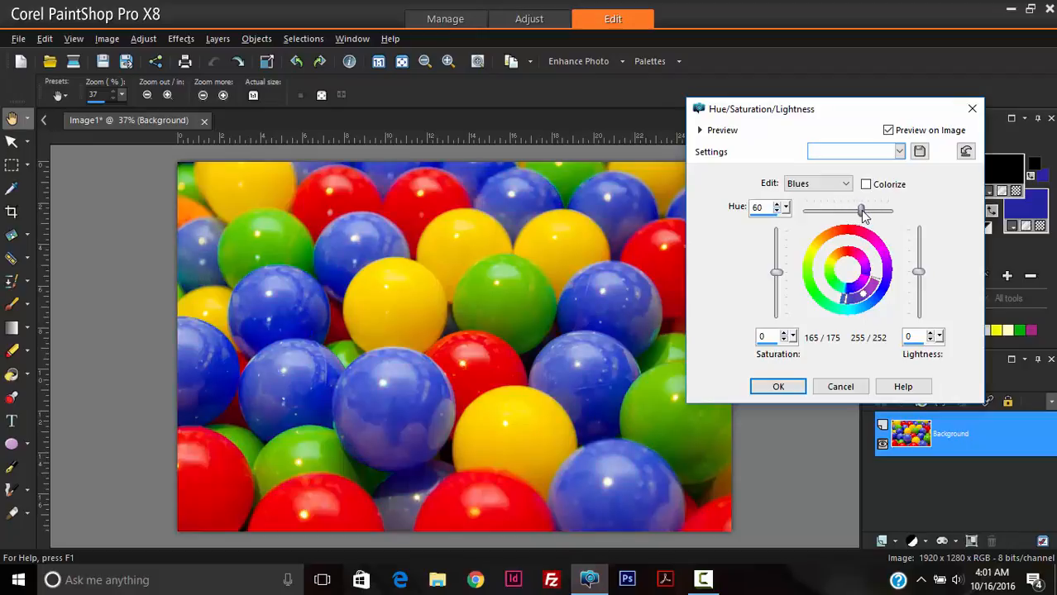
pyautogui.moveTo(860, 211); pyautogui.dragTo(866, 211)
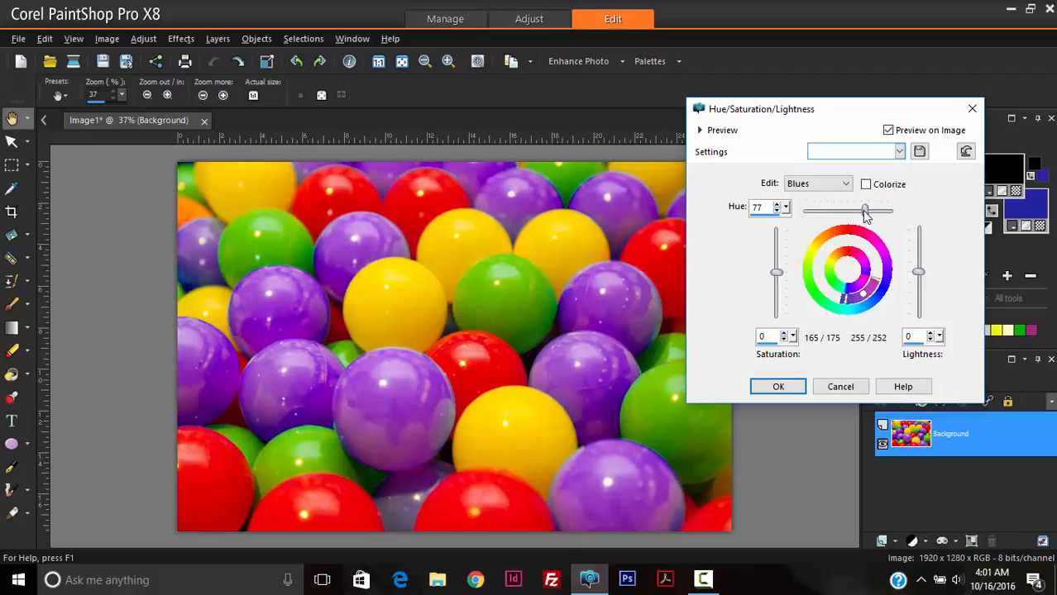
pyautogui.moveTo(864, 211); pyautogui.dragTo(869, 211)
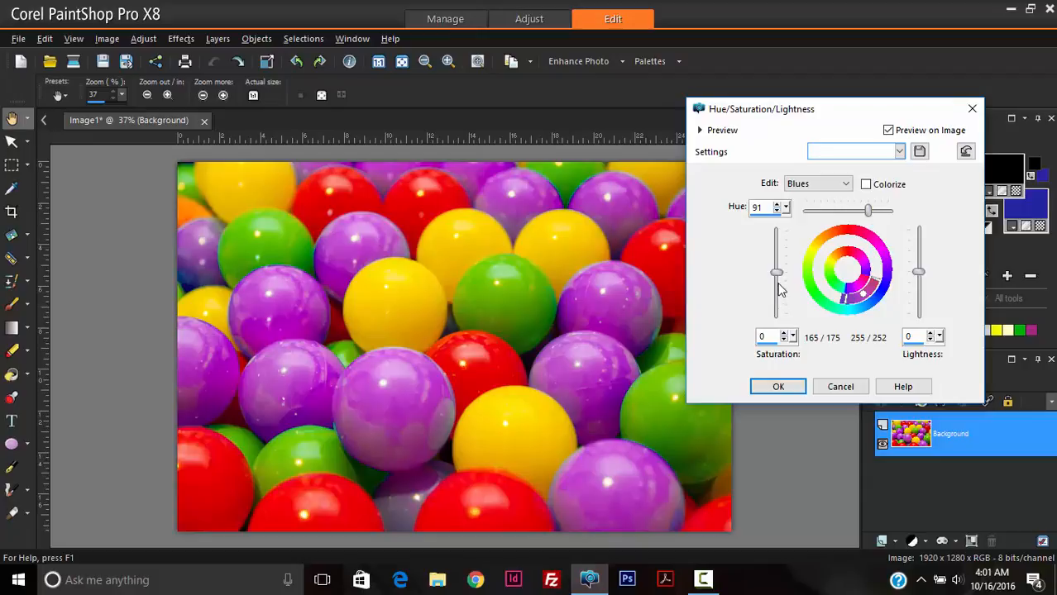
pyautogui.moveTo(953, 272)
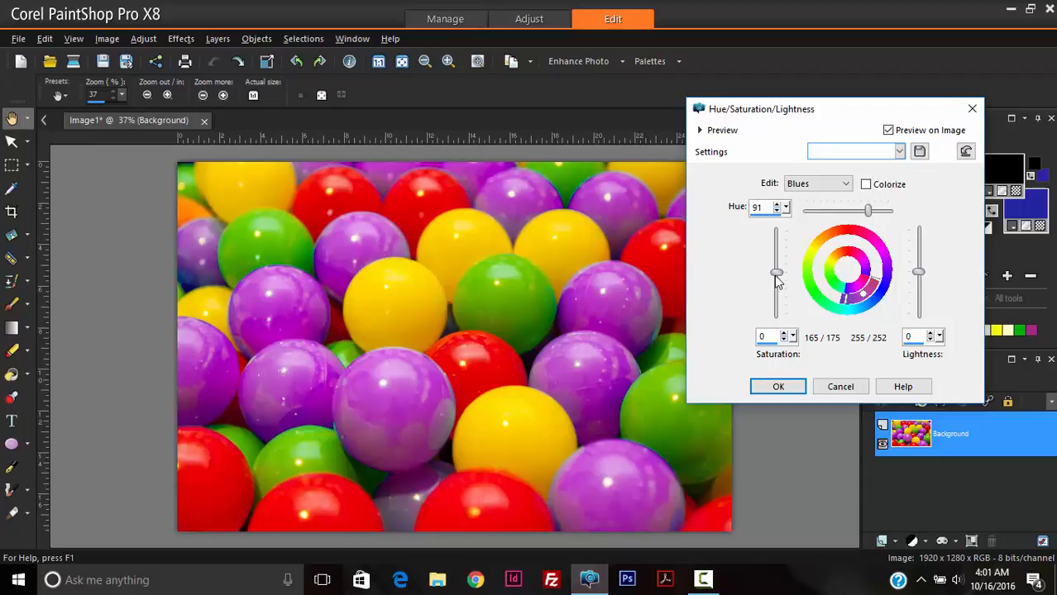
# - Set the Blues saturation to 19 for slightly more vivid violet balls
pyautogui.moveTo(775, 273); pyautogui.dragTo(776, 254)
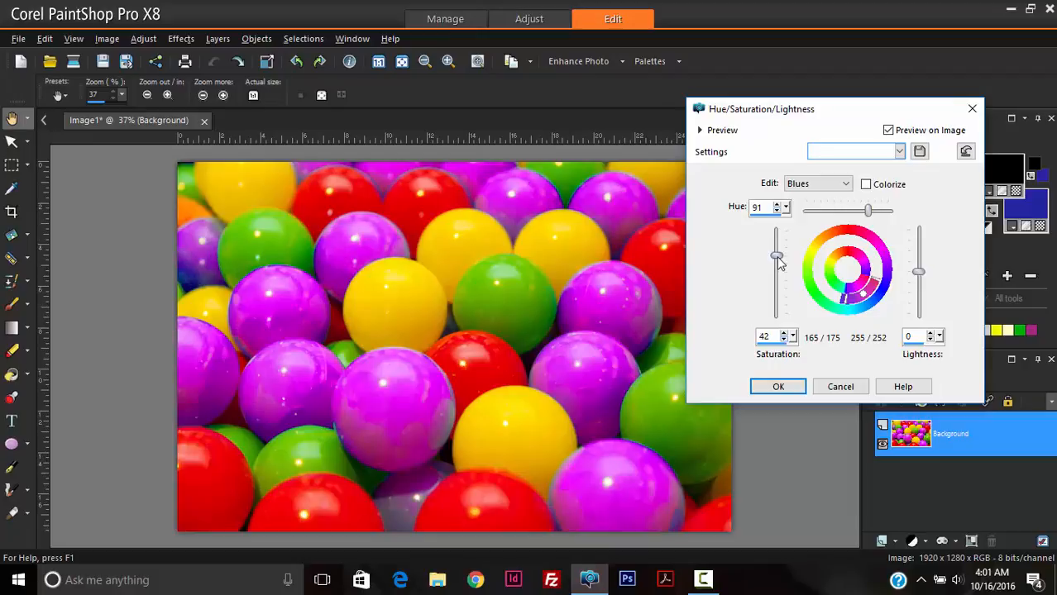
pyautogui.moveTo(776, 256); pyautogui.dragTo(776, 265)
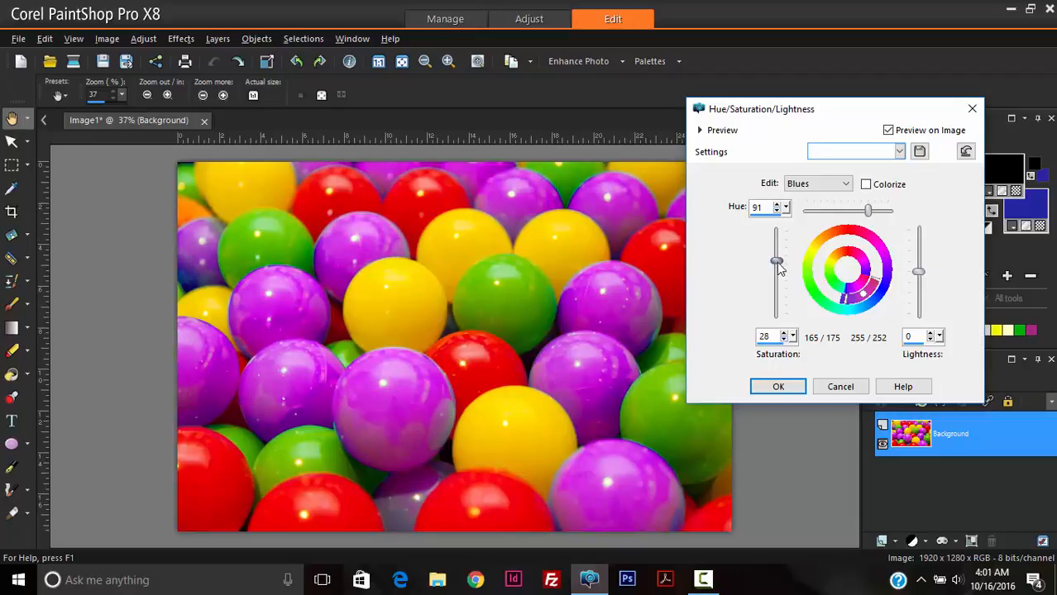
pyautogui.moveTo(776, 260); pyautogui.dragTo(775, 273)
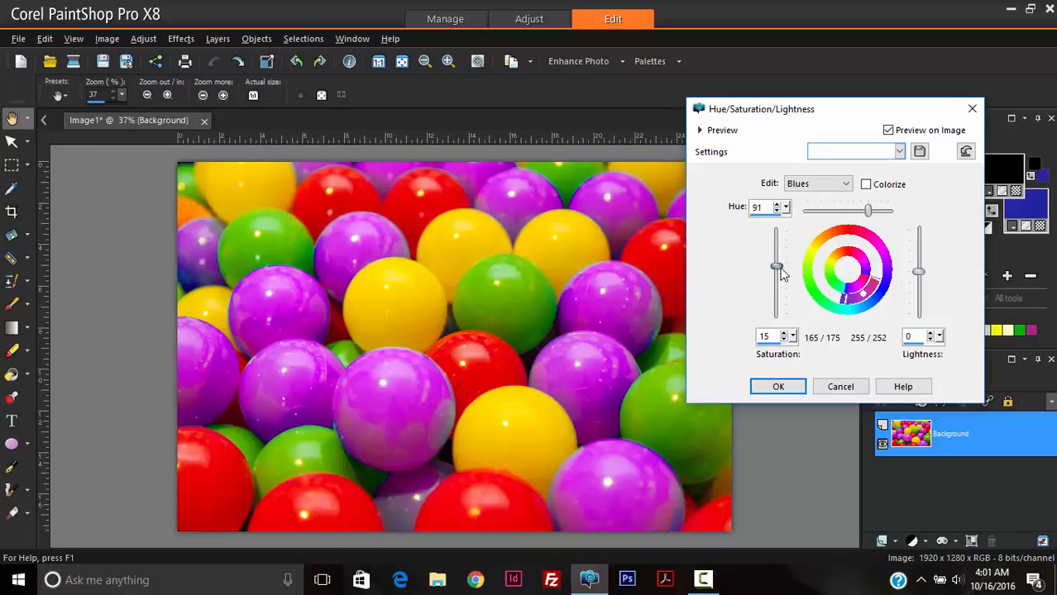
pyautogui.moveTo(775, 267); pyautogui.dragTo(776, 274)
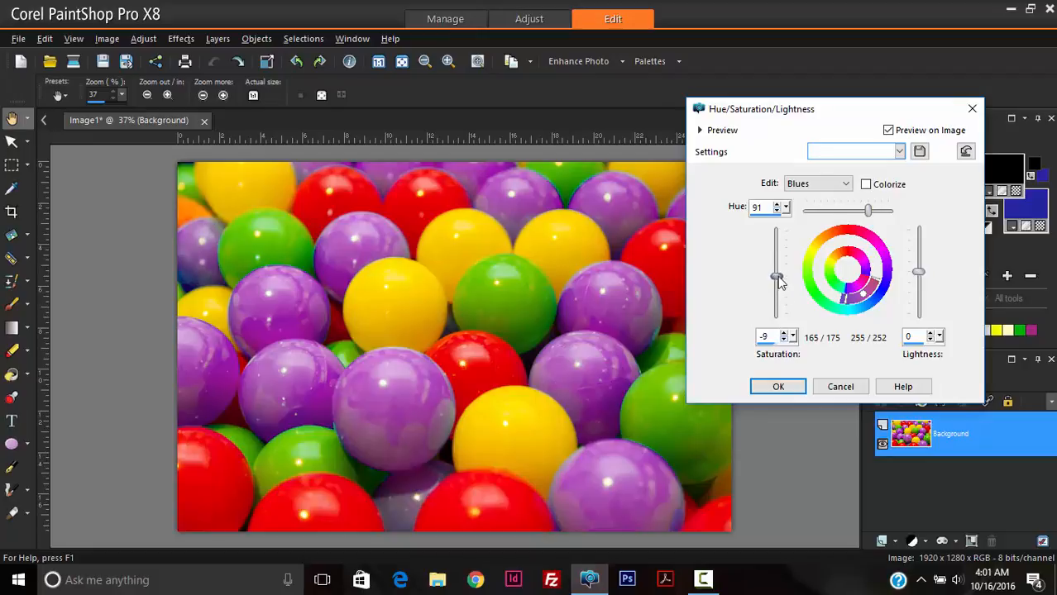
pyautogui.moveTo(777, 279); pyautogui.dragTo(777, 264)
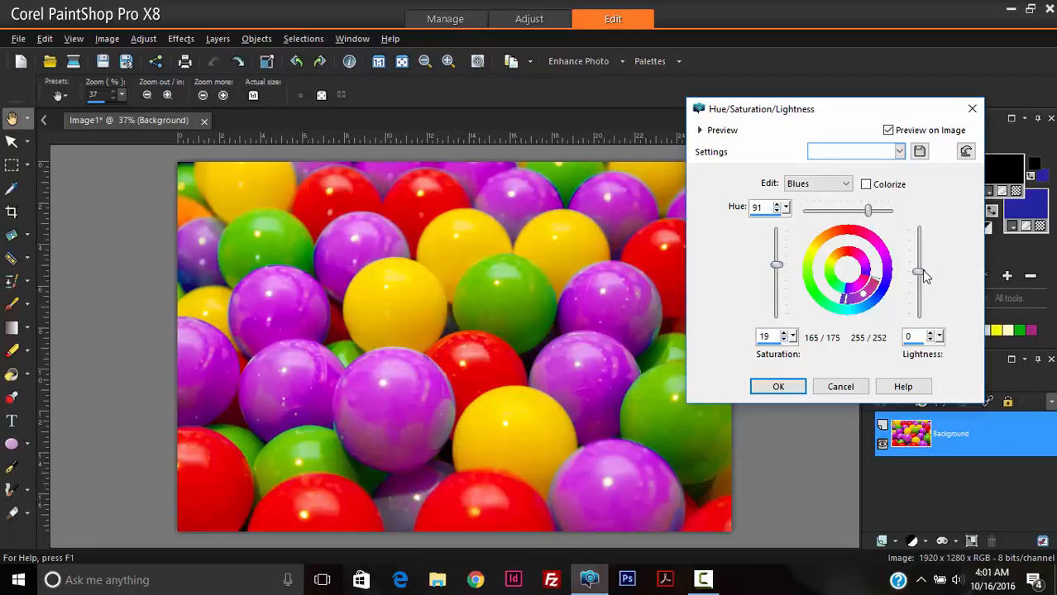
# - Set the Blues lightness to -2 to deepen the purple
pyautogui.moveTo(918, 276); pyautogui.dragTo(919, 265)
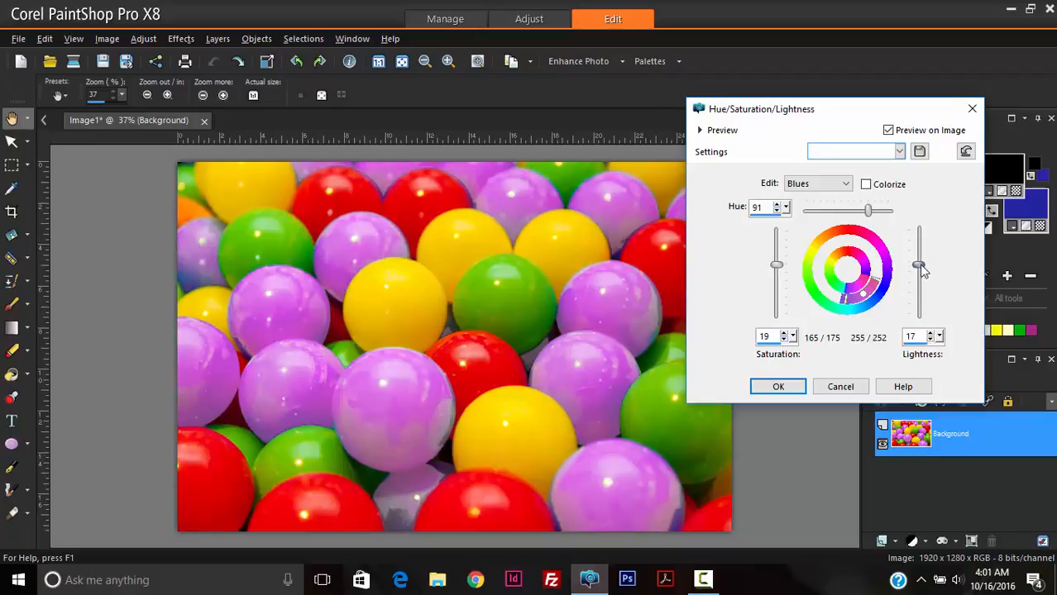
pyautogui.moveTo(919, 266); pyautogui.dragTo(918, 289)
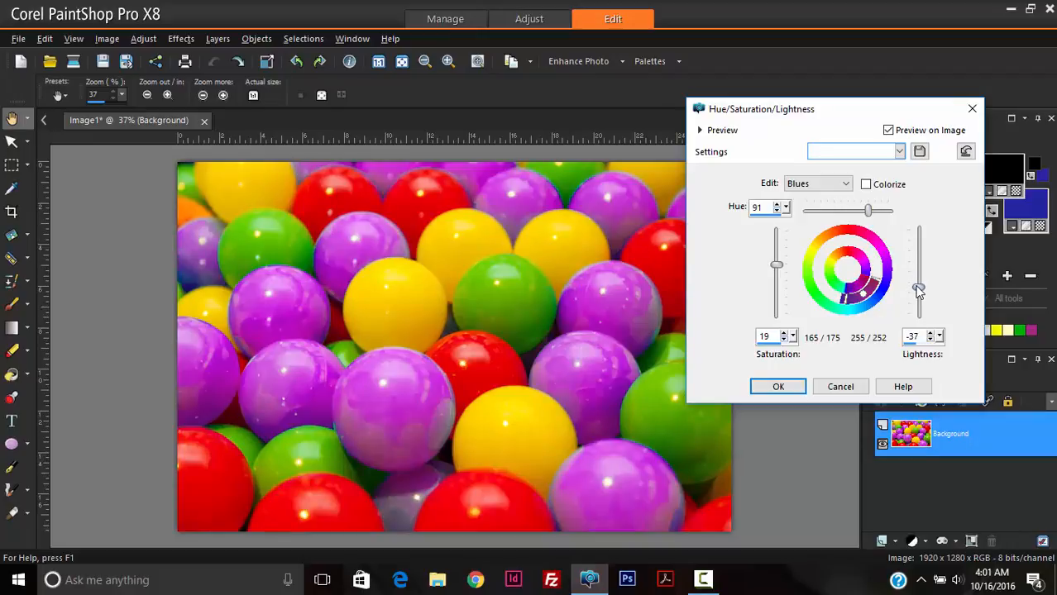
pyautogui.moveTo(919, 291); pyautogui.dragTo(919, 273)
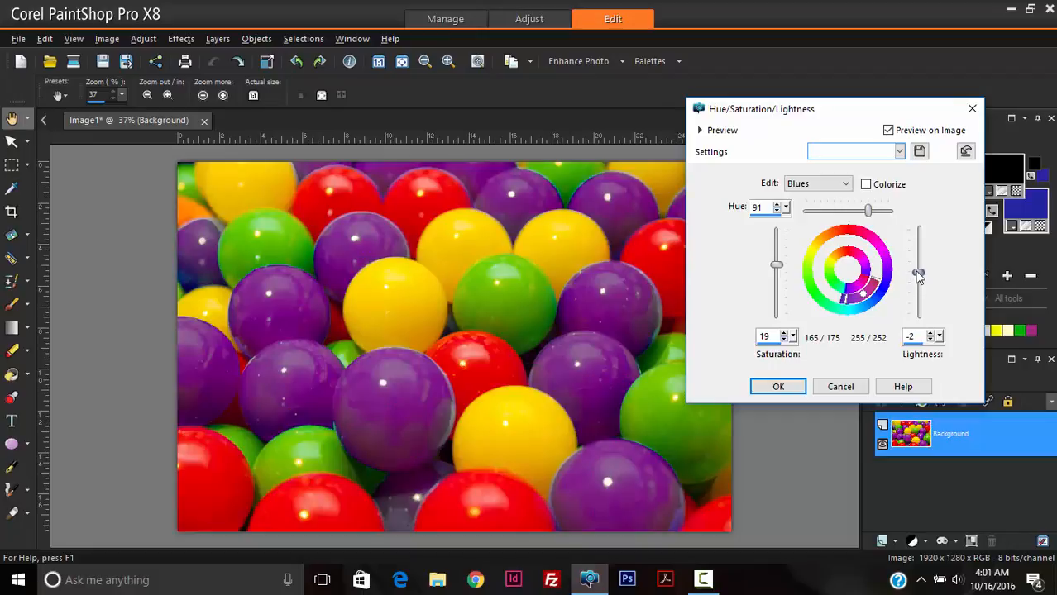